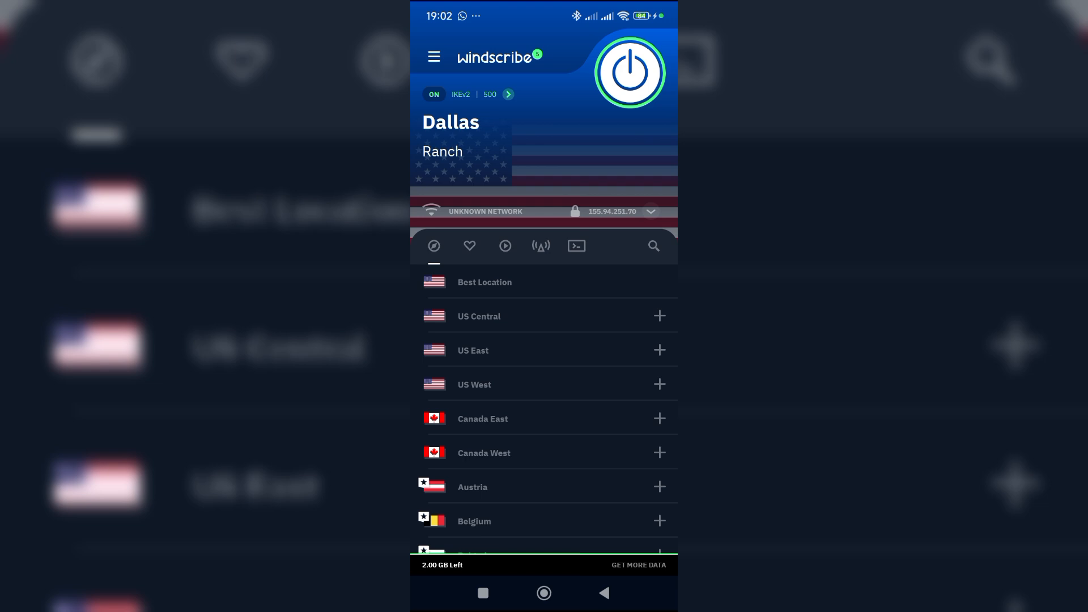
Step: Expand Belgium in the location list and try connecting to a Brussels server
scroll("down", 3)
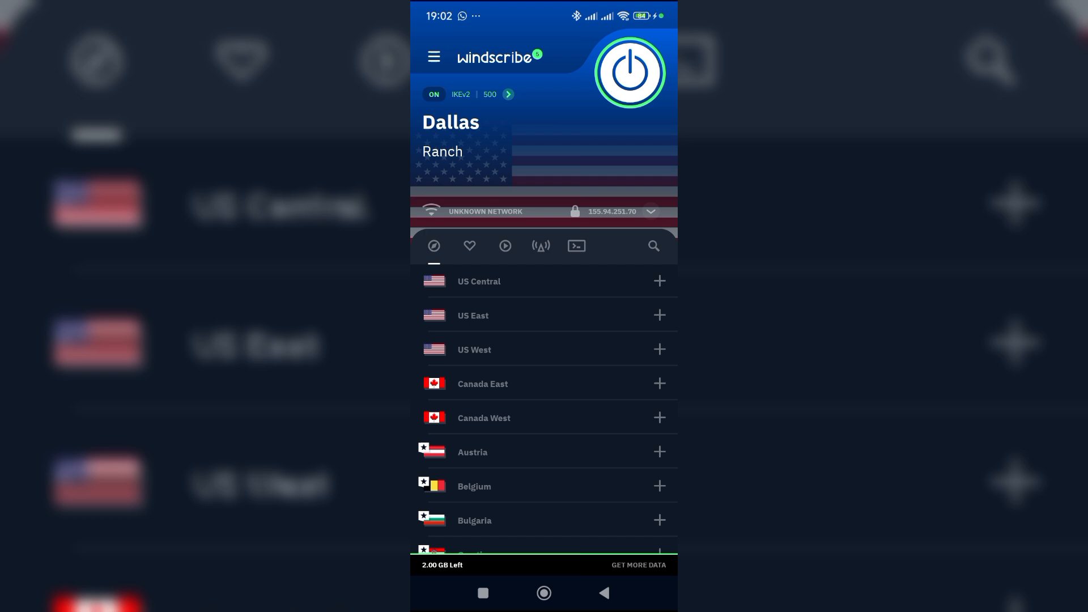
scroll("down", 3)
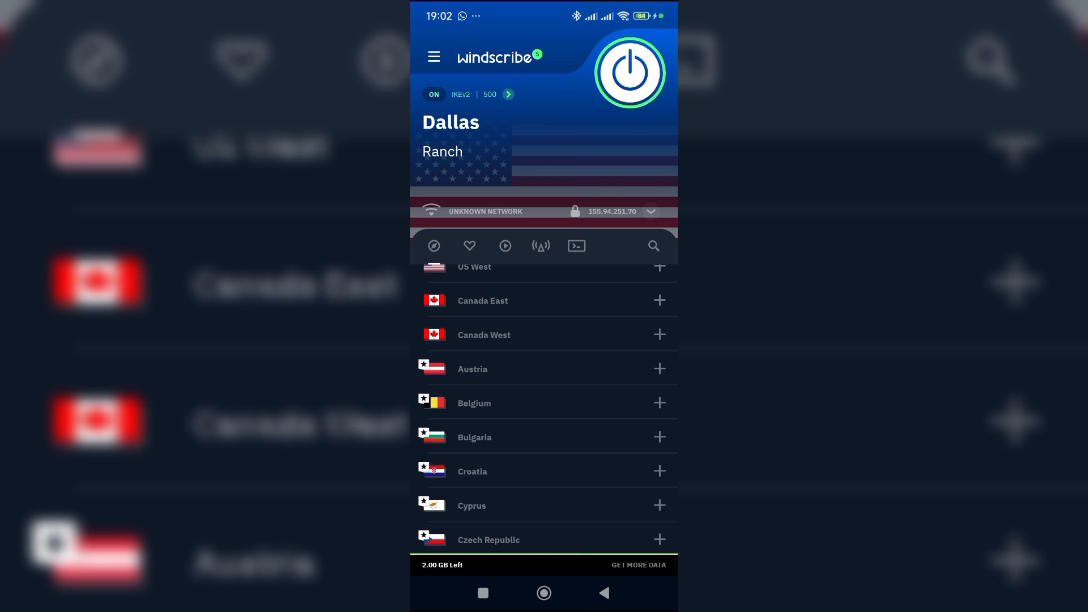
scroll("down", 3)
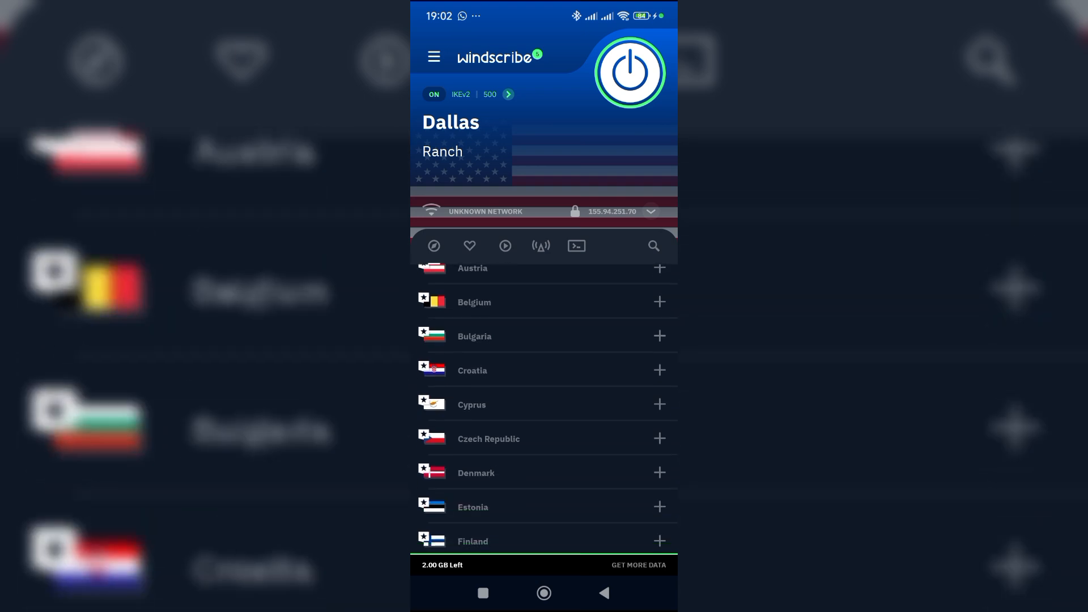
left_click(473, 301)
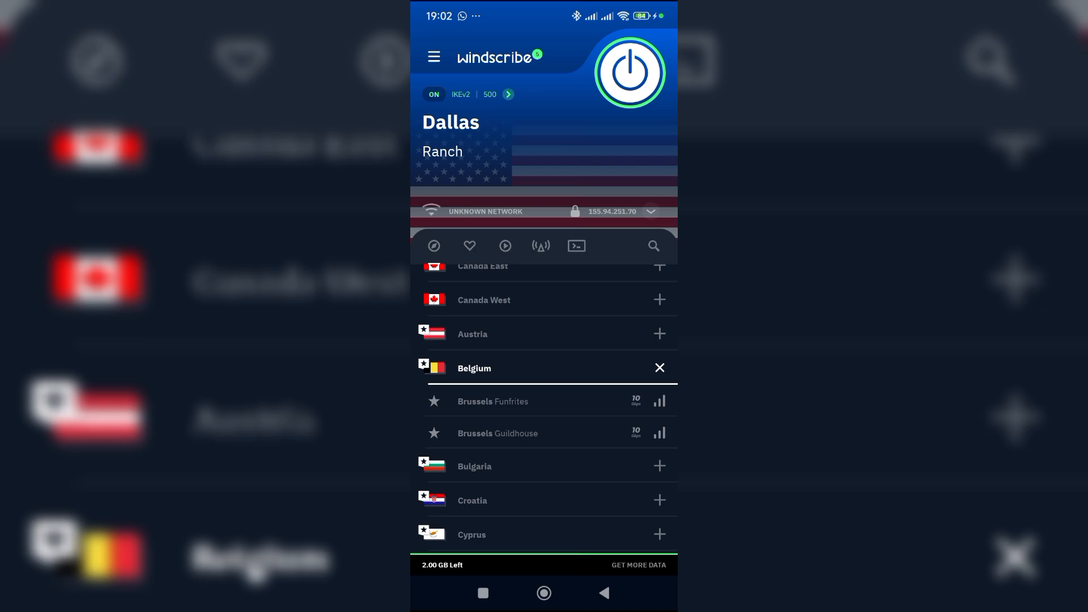
left_click(639, 564)
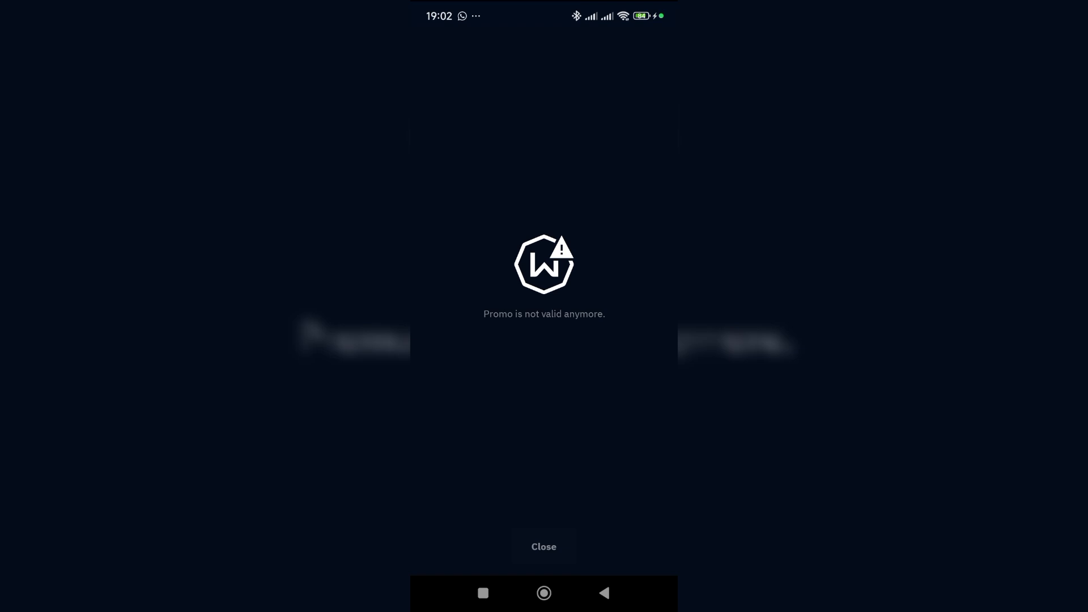
Step: Dismiss the 'Promo is not valid anymore' notice, landing on the Pro plans page
left_click(543, 546)
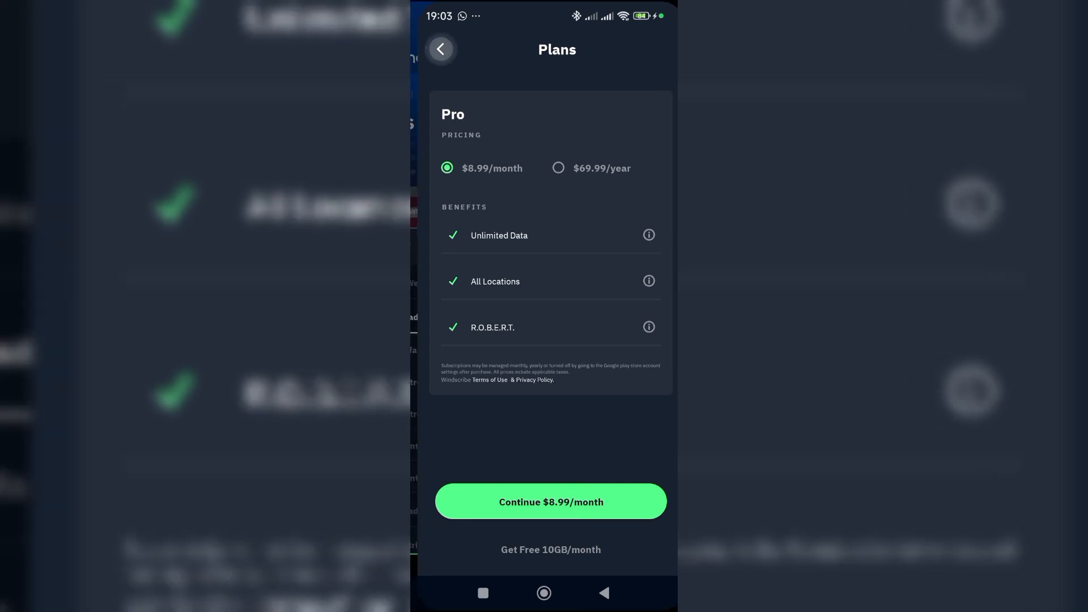
left_click(441, 49)
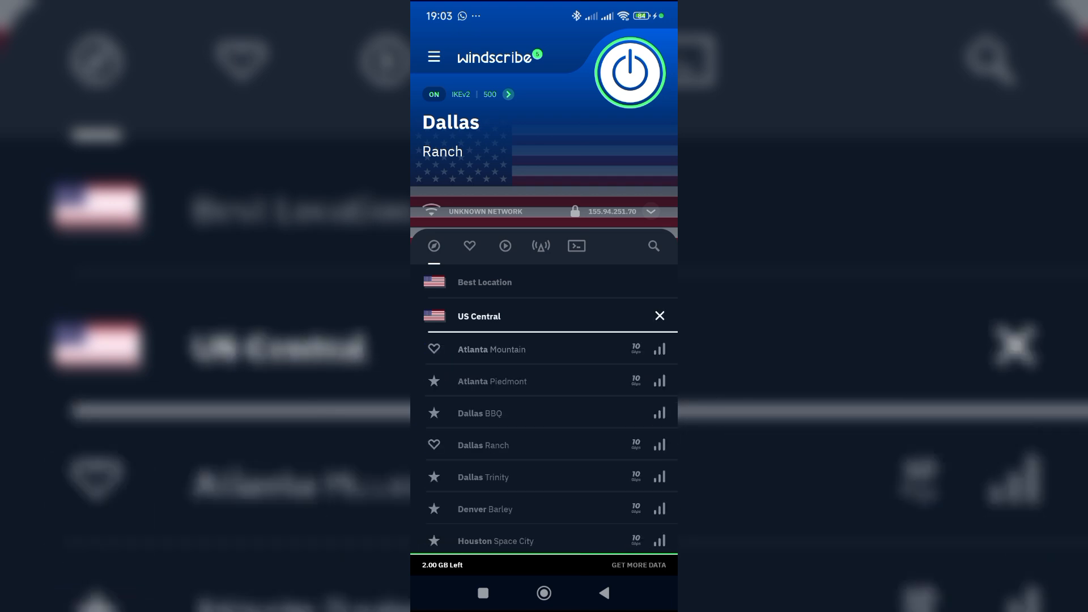
scroll("down", 3)
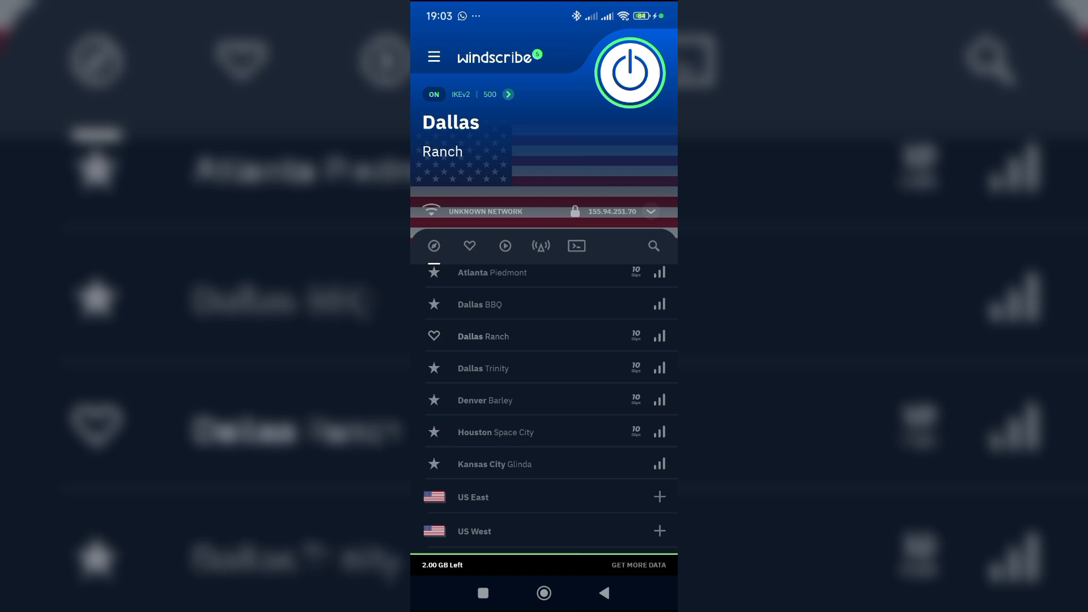
scroll("down", 3)
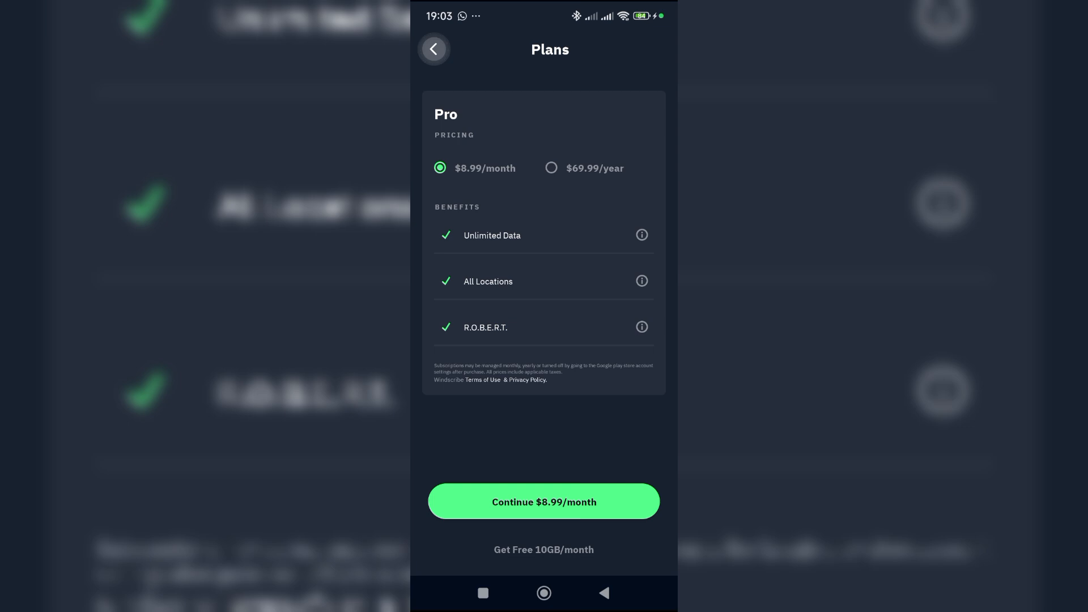
Step: Leave the Plans page and browse the US East servers from Buffalo to Miami
left_click(434, 48)
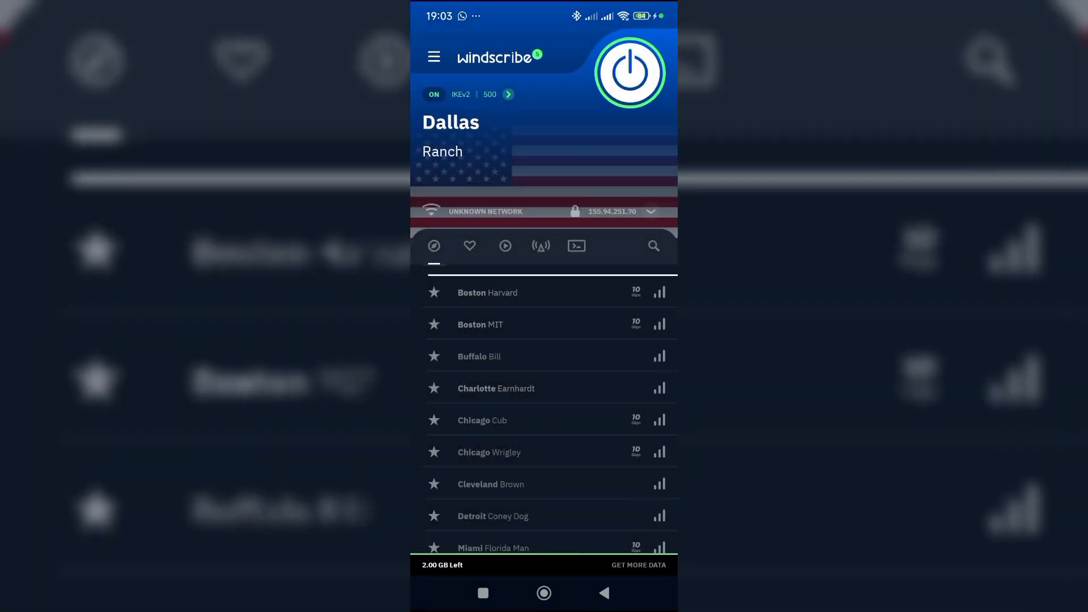
scroll("down", 3)
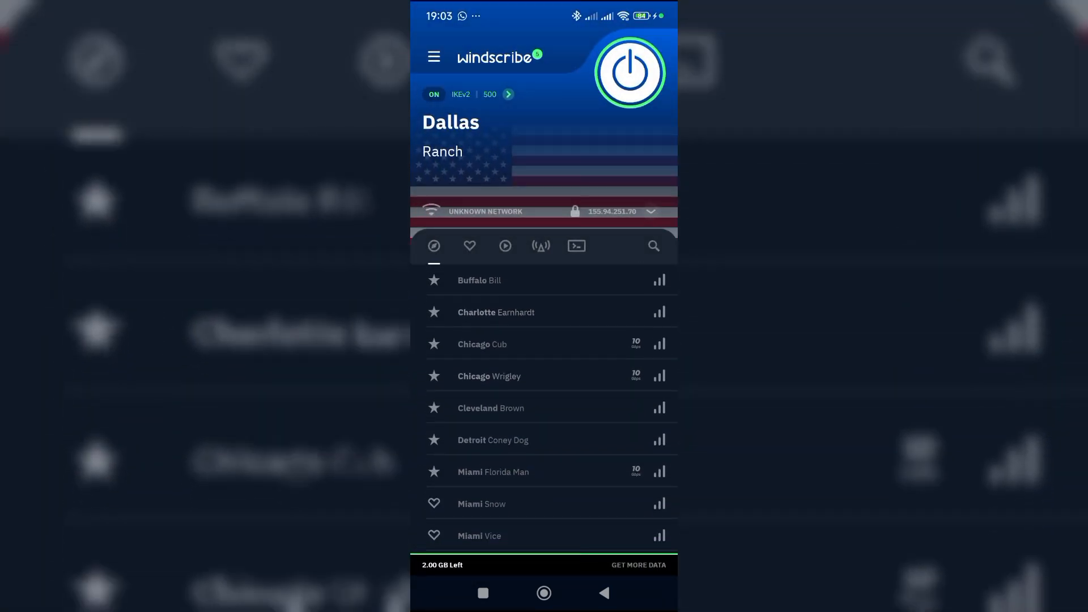